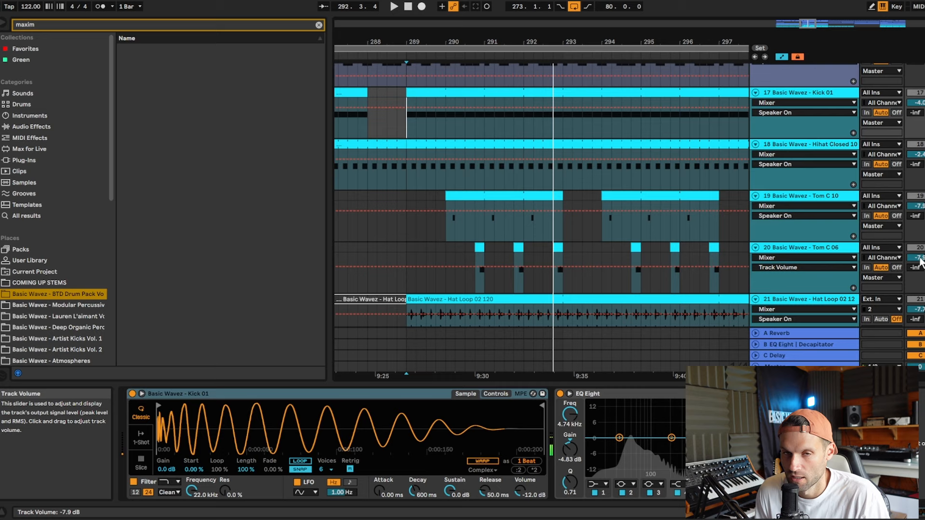
# Show the Basic Wavez pack contents, collapse Perc One Shot and expand the Claps folder.
pyautogui.click(317, 25)
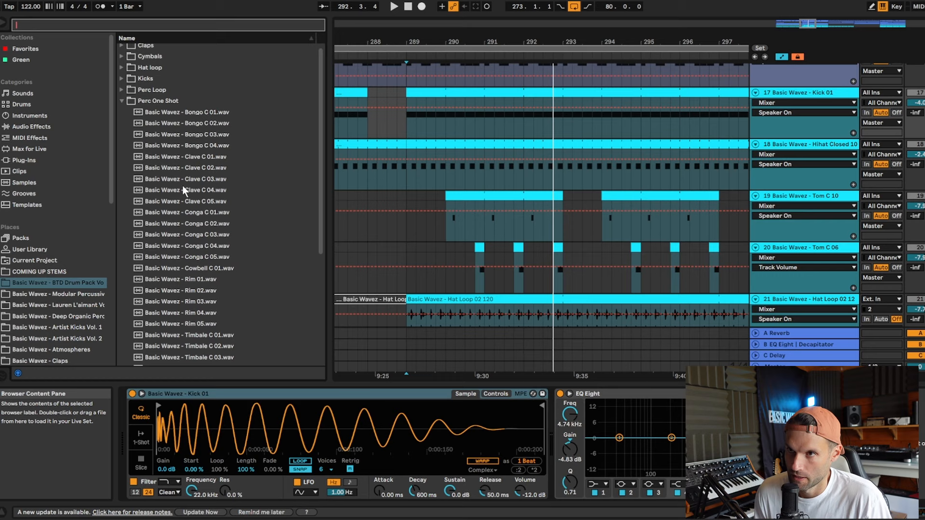
pyautogui.click(121, 100)
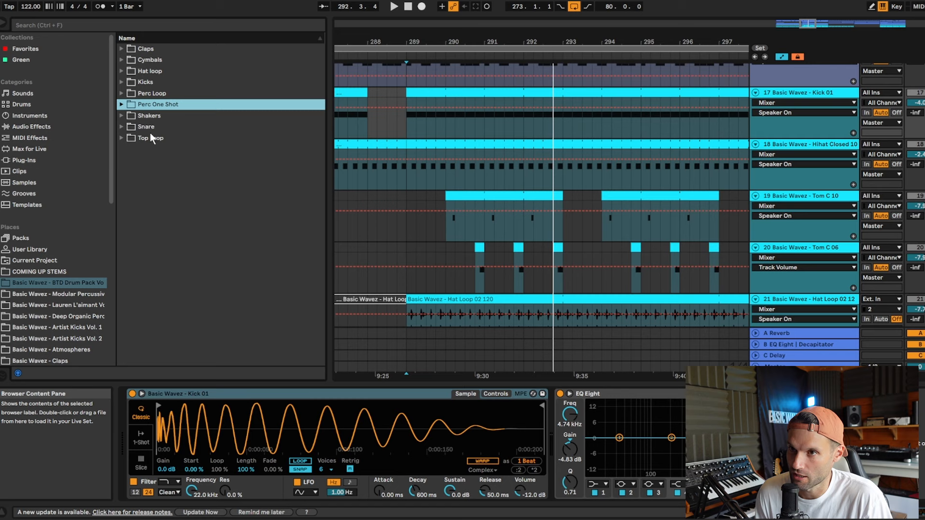
pyautogui.click(144, 48)
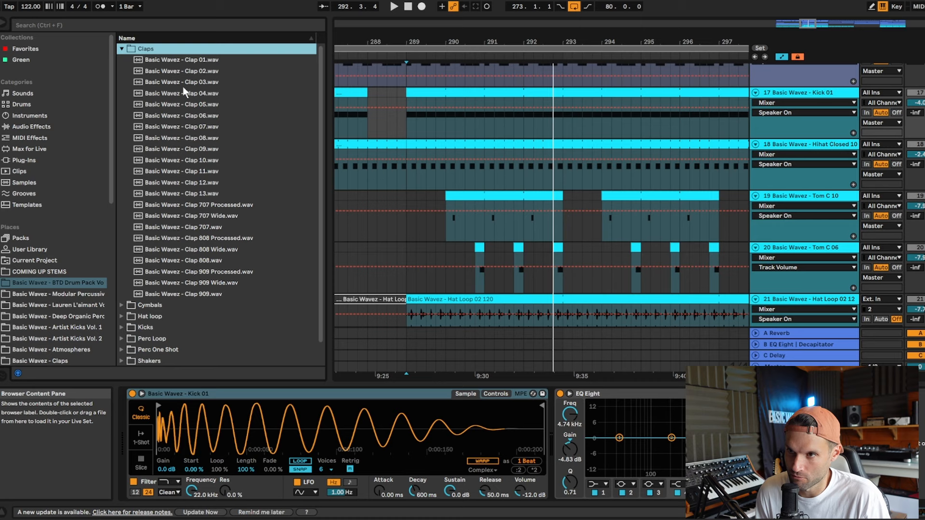
pyautogui.moveTo(256, 144)
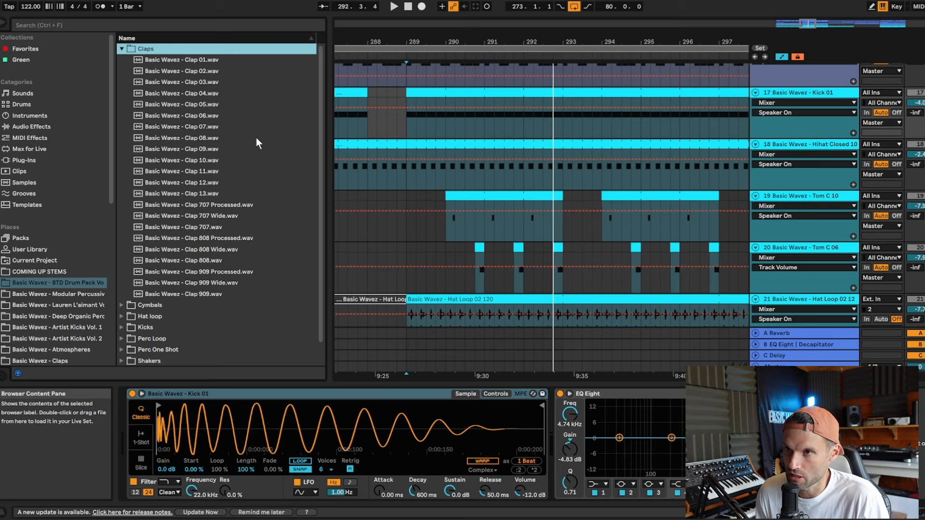
pyautogui.moveTo(208, 148)
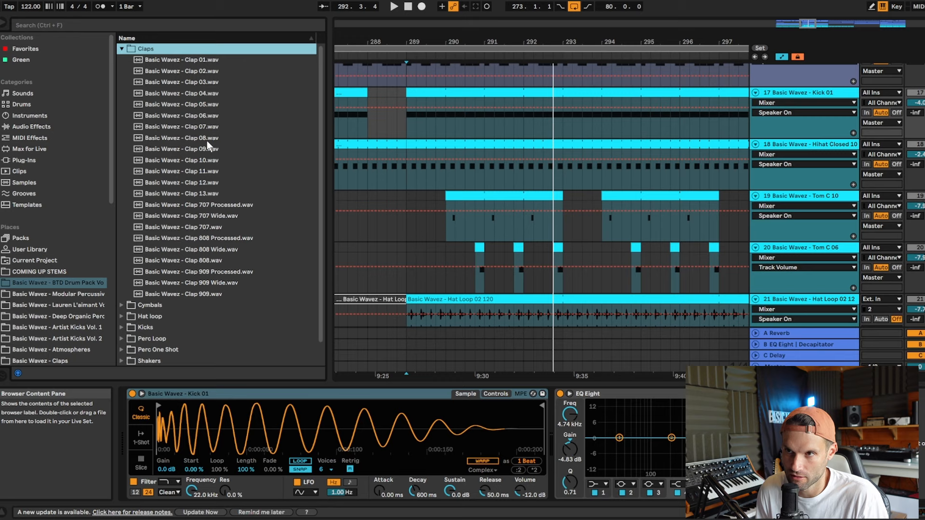
# Audition Clap 02, Clap 11 and Clap 909, then scroll down toward the Cymbals folder.
pyautogui.click(181, 70)
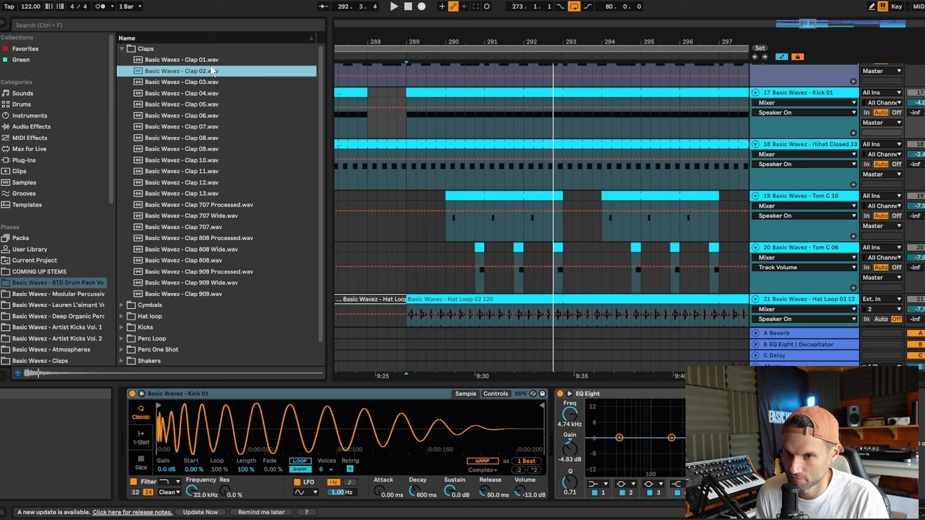
pyautogui.click(181, 172)
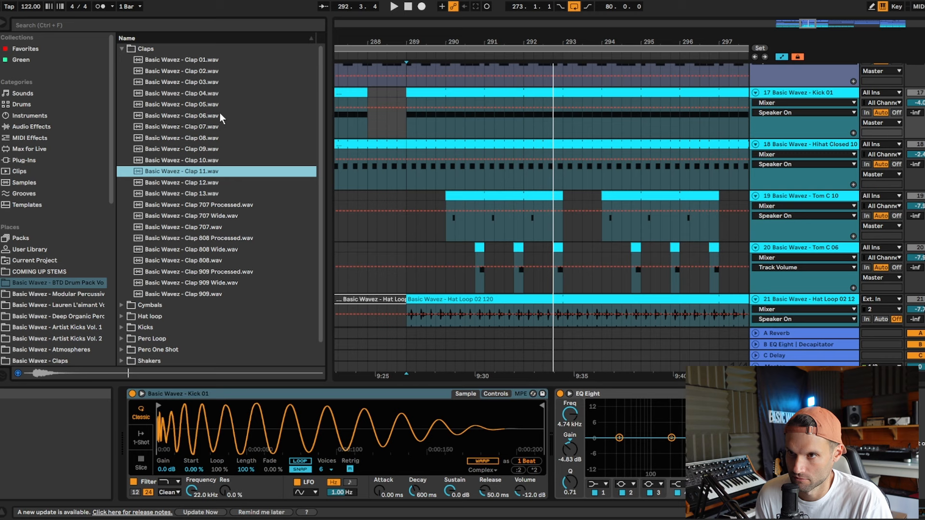
pyautogui.click(183, 294)
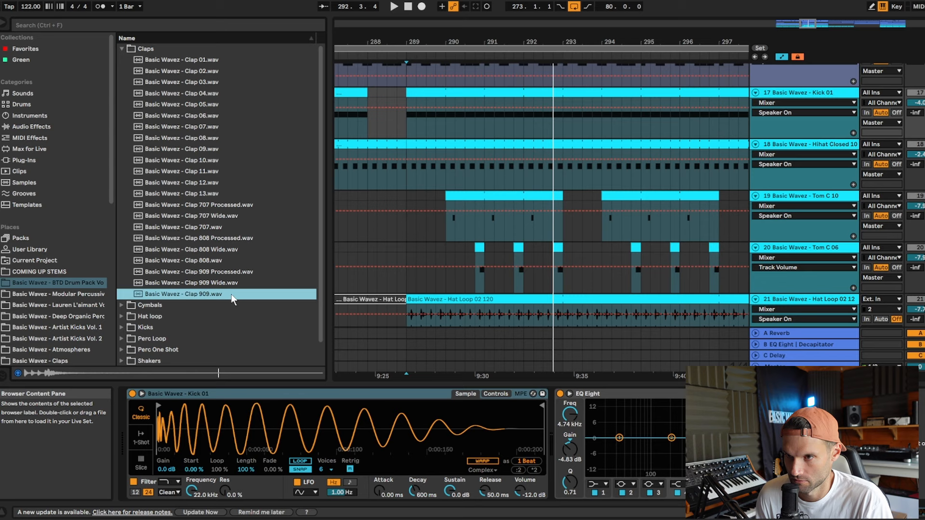
pyautogui.scroll(-3)
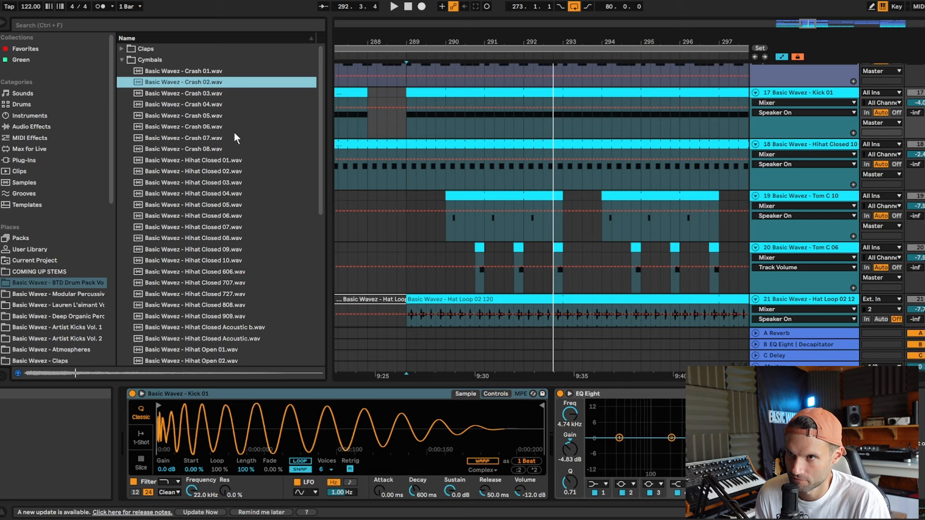
# Audition Crash 06, Crash 07, Hihat Closed 01 and Hihat Closed 606.
pyautogui.click(183, 126)
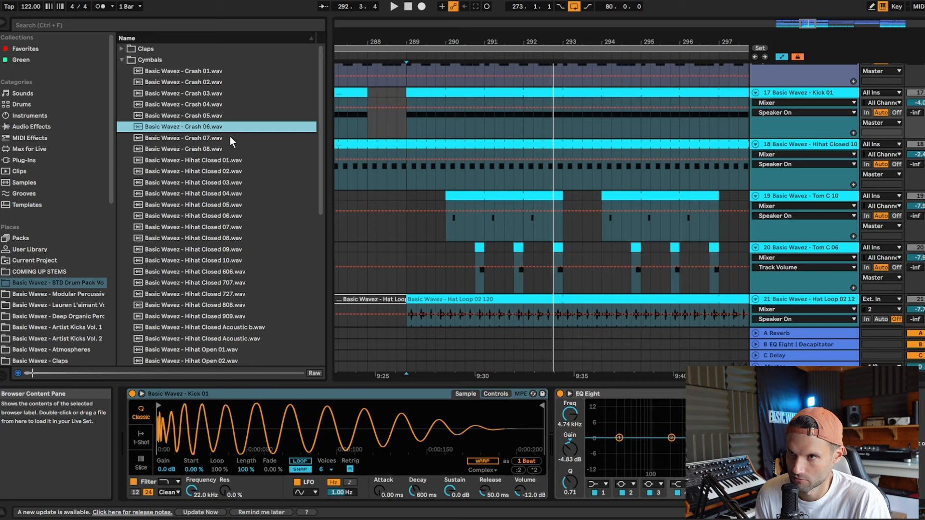
pyautogui.click(184, 138)
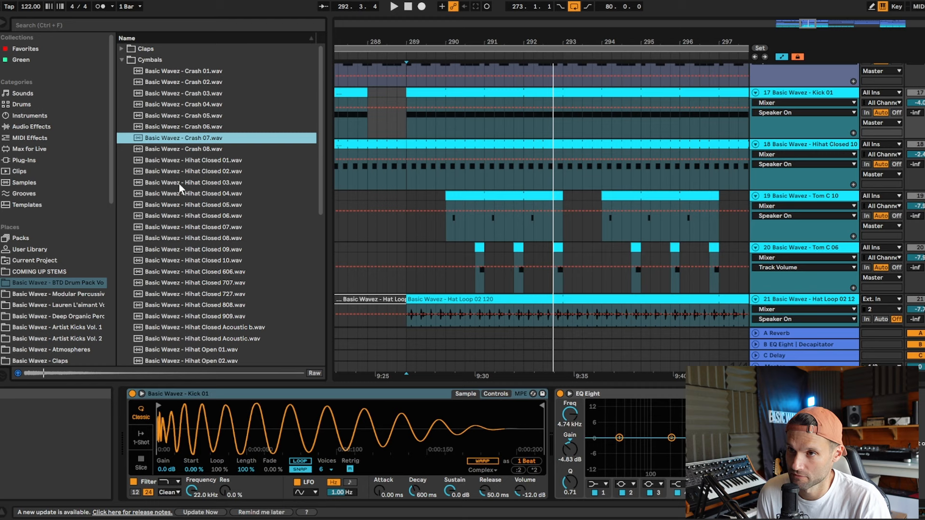
pyautogui.click(191, 160)
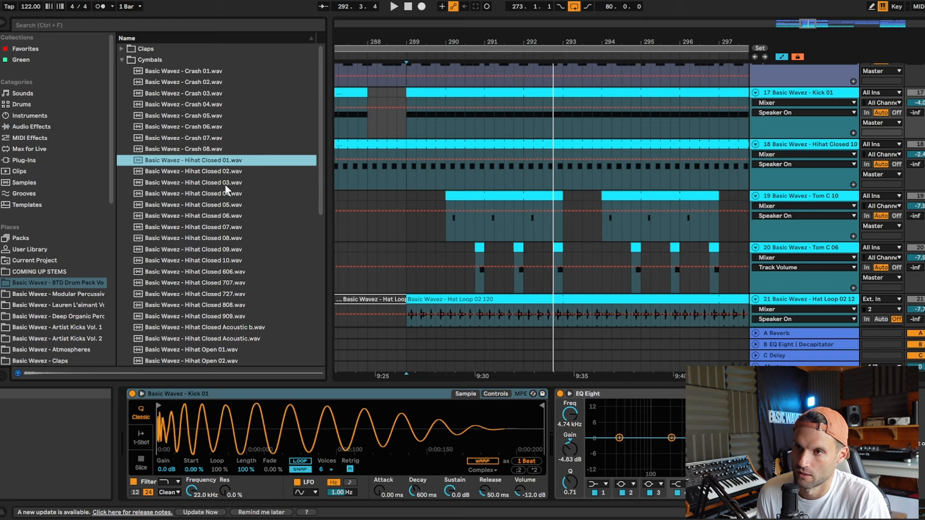
pyautogui.click(195, 272)
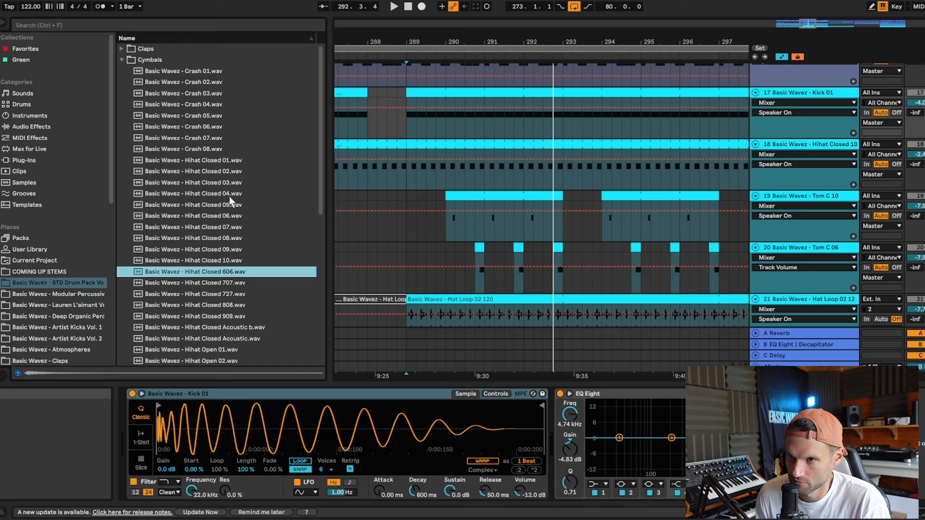
# Scroll down through the remaining cymbal samples to reach the Hat loop folder.
pyautogui.scroll(-3)
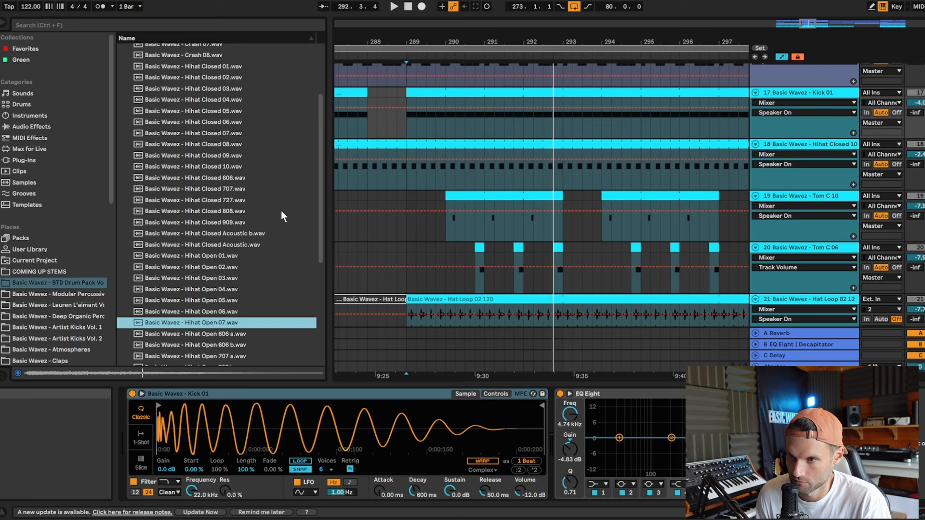
pyautogui.scroll(-3)
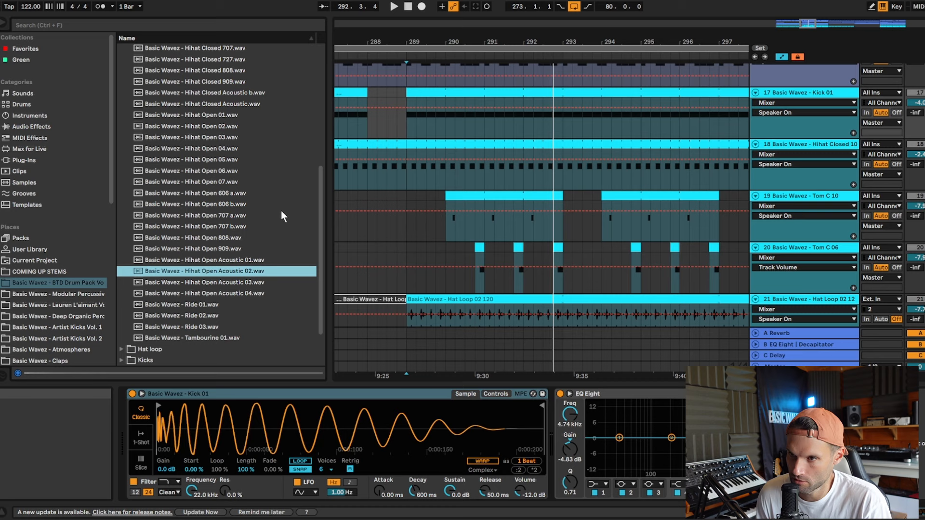
pyautogui.scroll(-3)
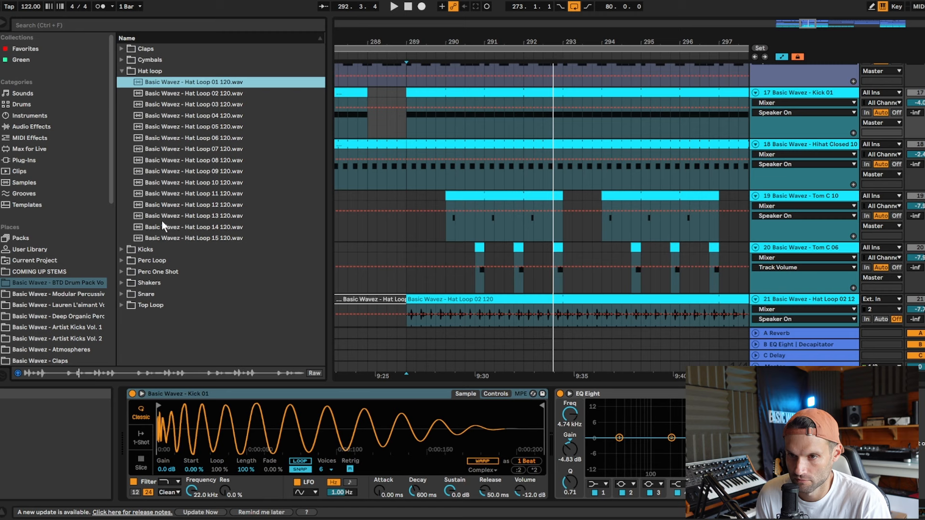
# Audition Hat Loop 02, 05 and 09, then expand the Kicks folder.
pyautogui.click(193, 93)
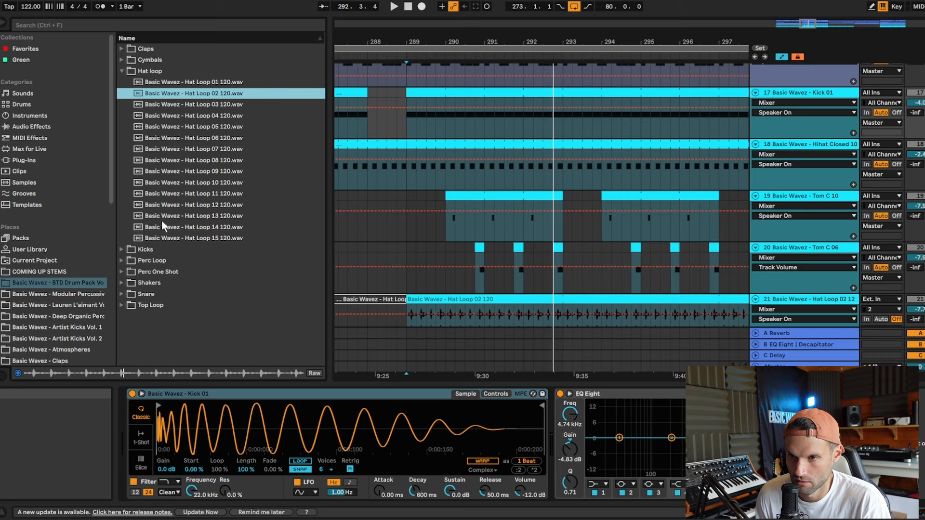
pyautogui.click(193, 126)
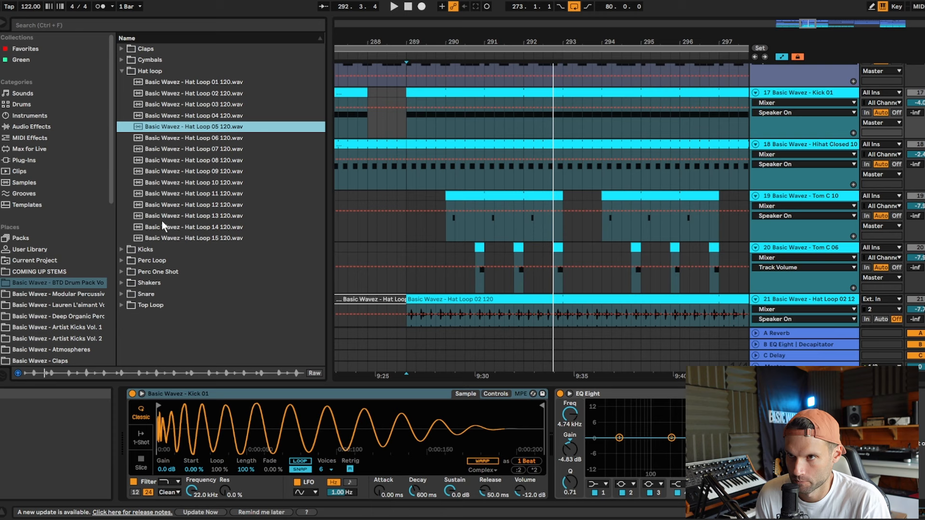
pyautogui.click(192, 172)
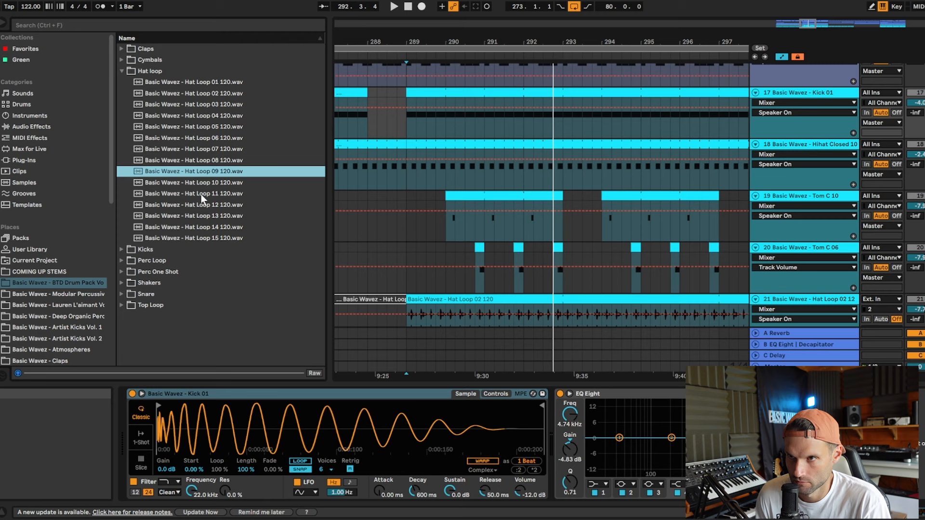
pyautogui.click(192, 238)
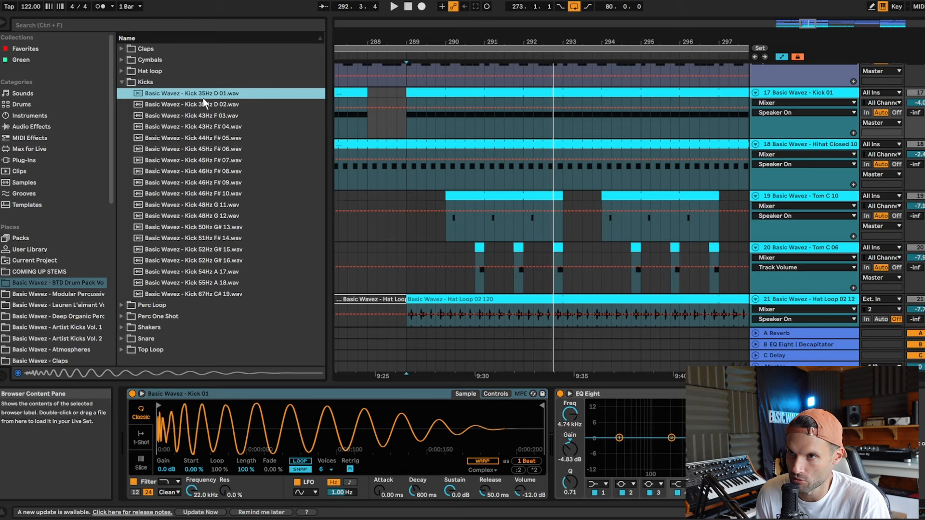
pyautogui.moveTo(245, 162)
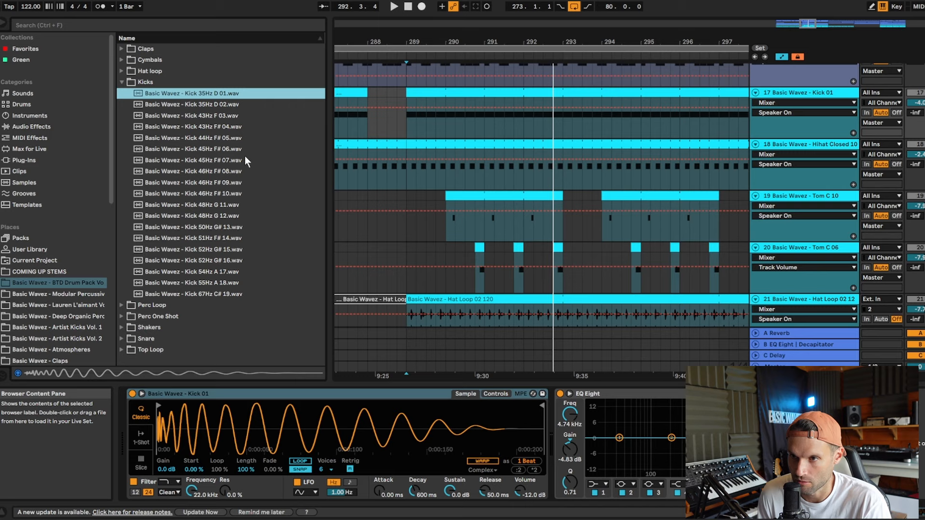
pyautogui.moveTo(211, 216)
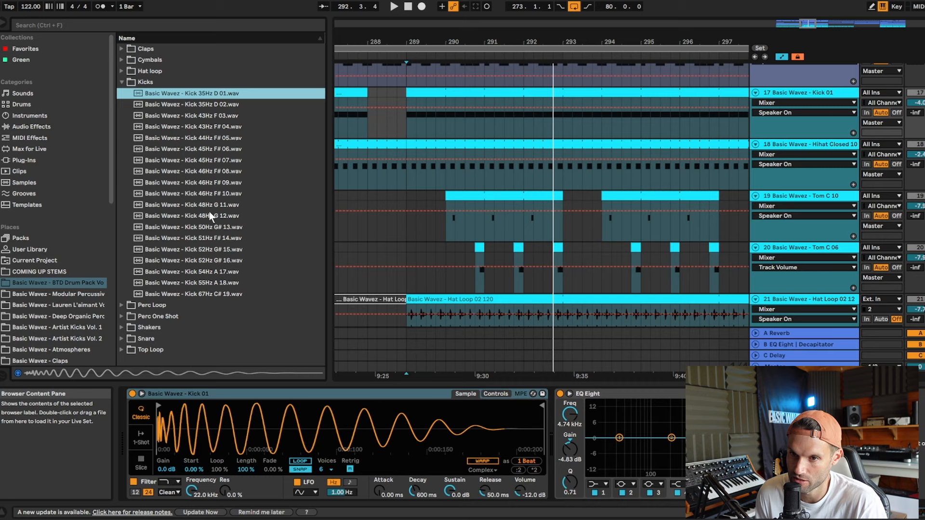
# Preview Kick 02 and expand the Perc Loop folder.
pyautogui.click(188, 104)
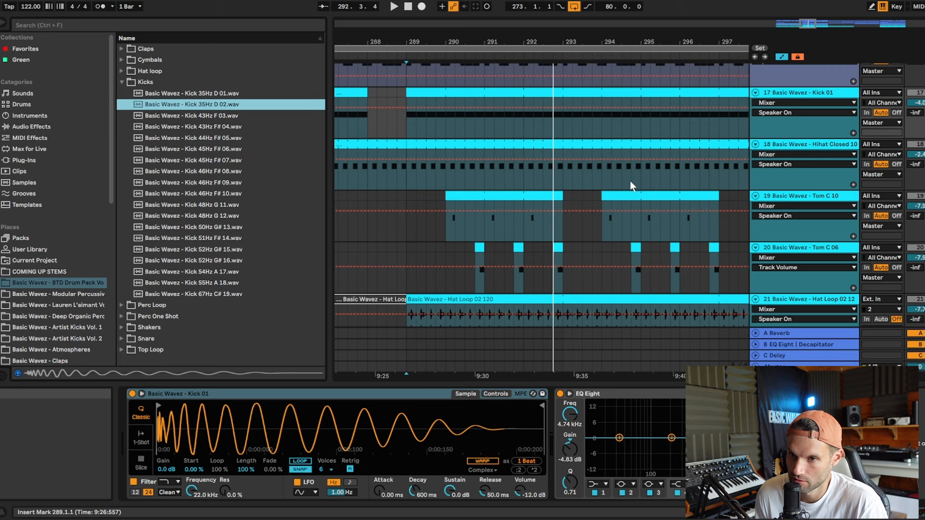
pyautogui.click(191, 183)
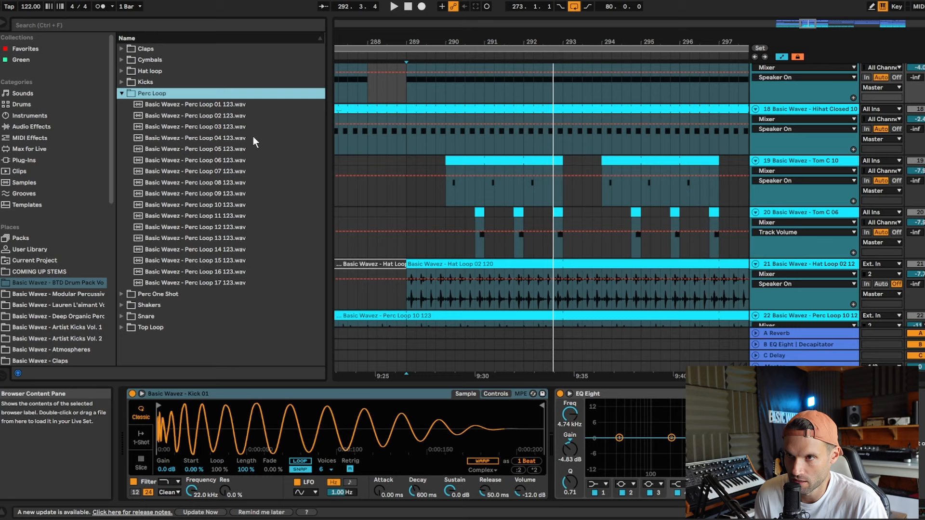
pyautogui.moveTo(209, 106)
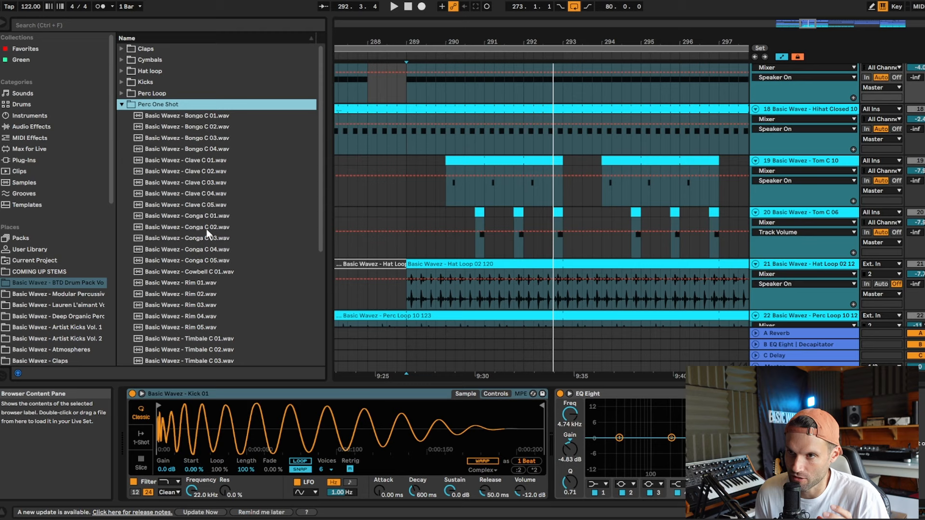
# Audition Perc Loop 02, 05, 10 and 15, then expand the Perc One Shot folder.
pyautogui.click(150, 92)
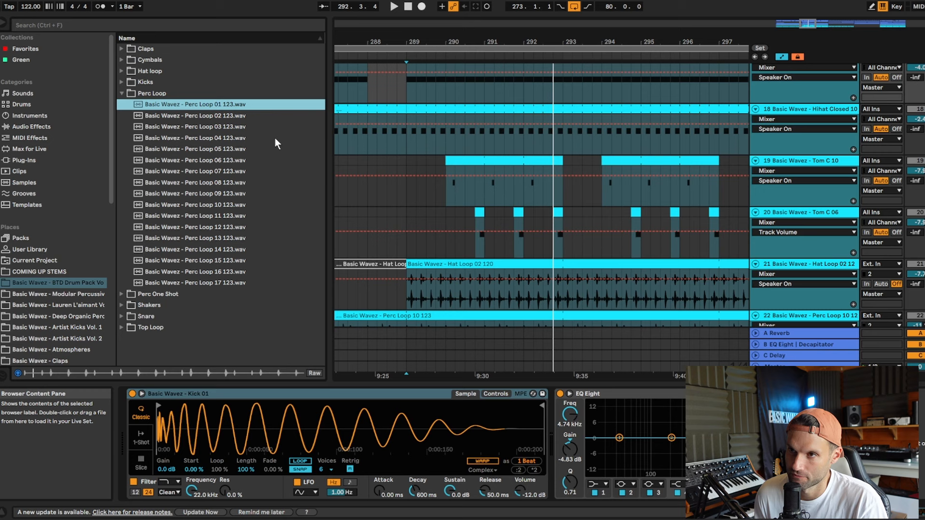
pyautogui.click(194, 115)
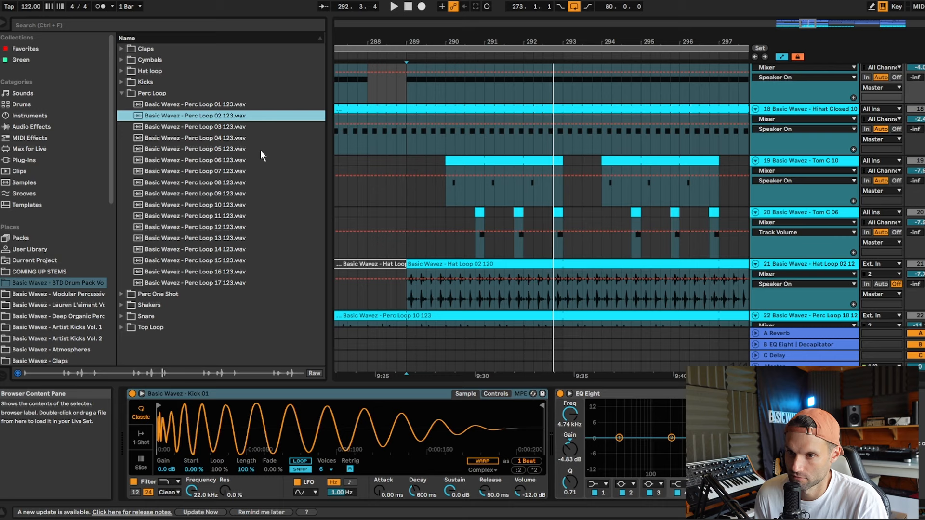
pyautogui.click(193, 138)
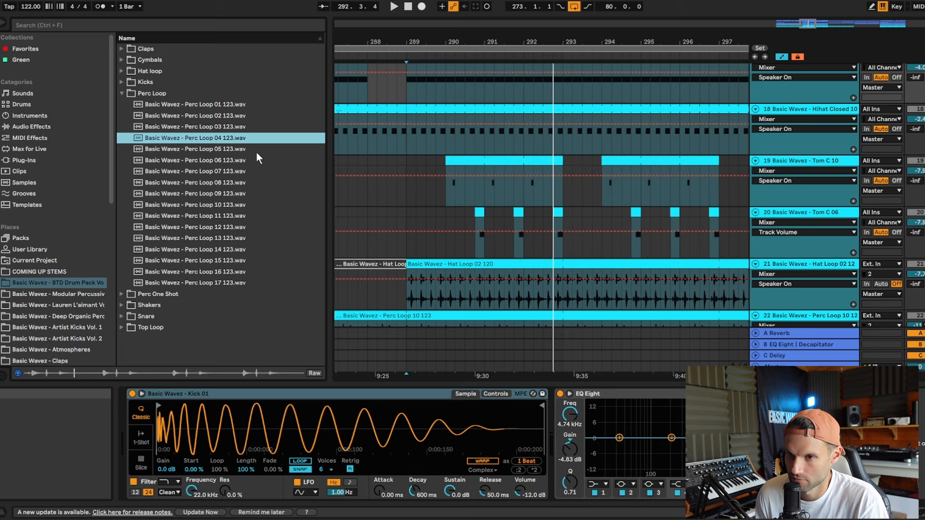
pyautogui.click(195, 149)
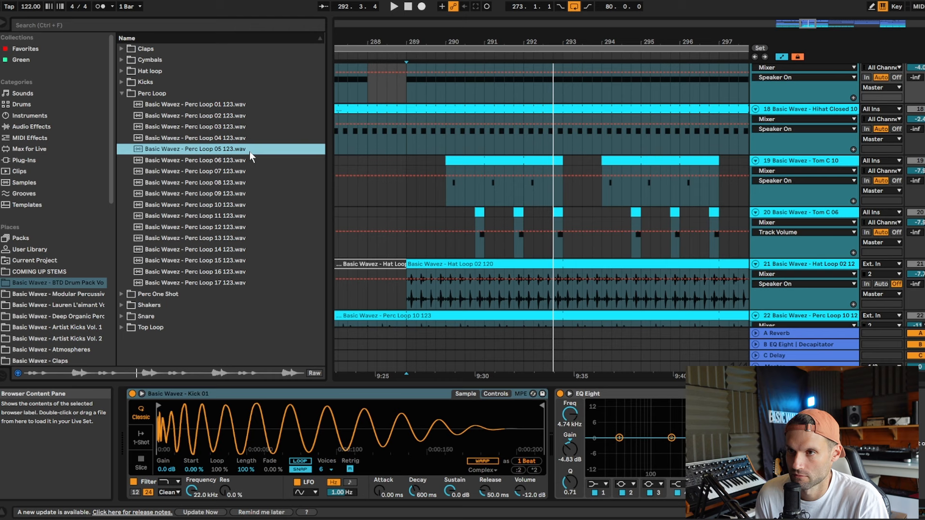
pyautogui.click(195, 204)
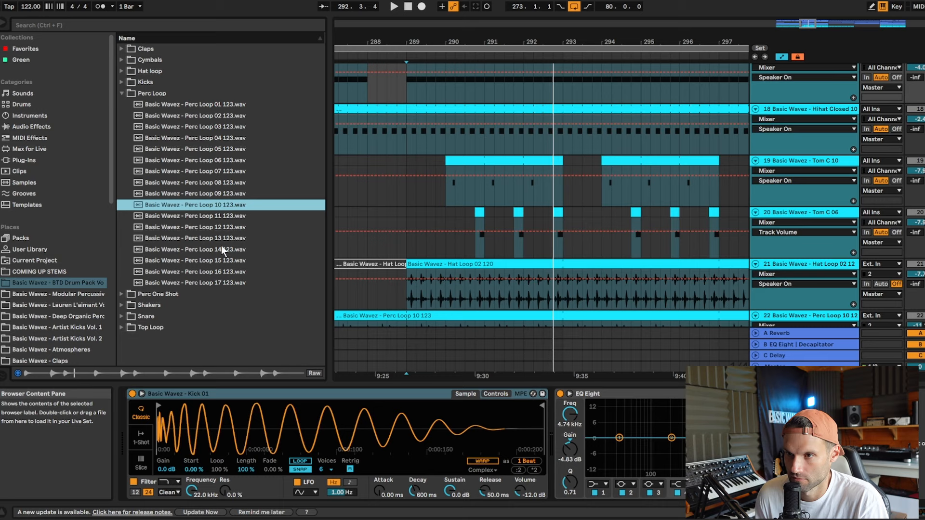
pyautogui.click(195, 260)
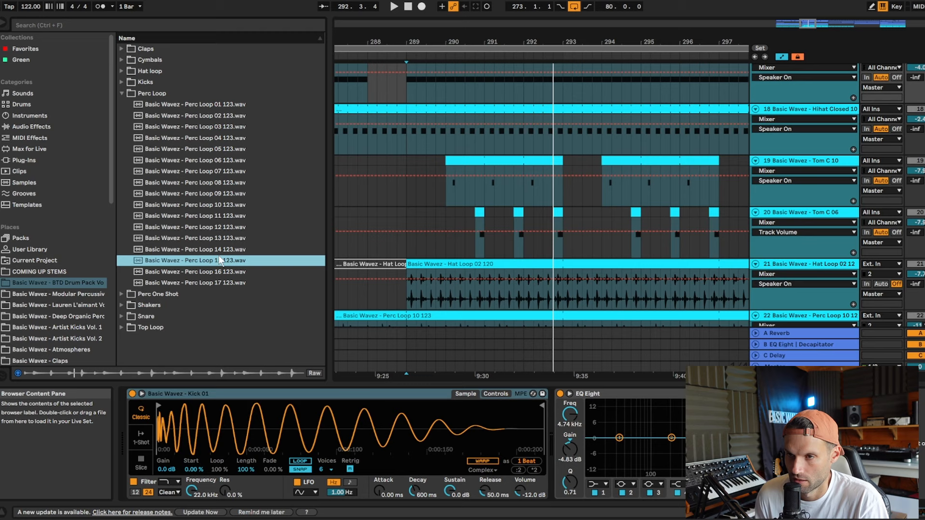
pyautogui.click(122, 94)
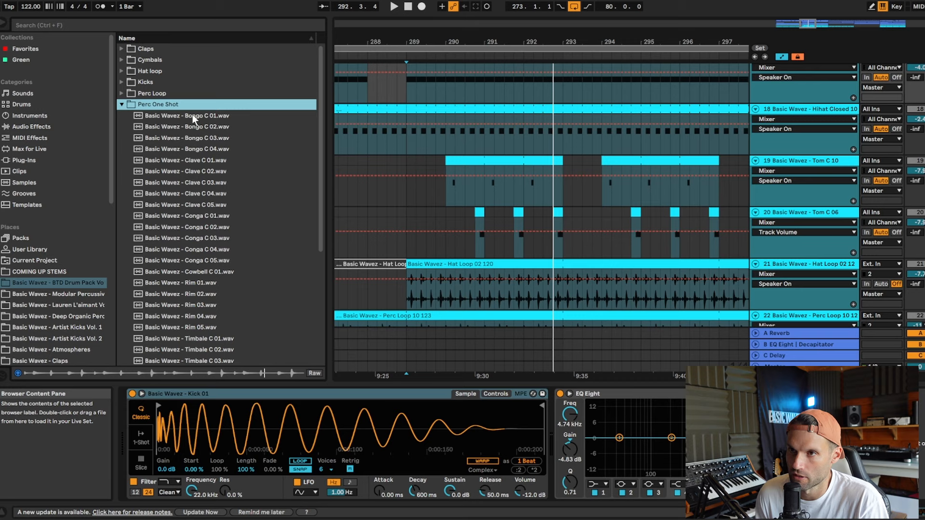
# Audition a percussion one-shot and scroll down toward the Shakers folder.
pyautogui.click(186, 194)
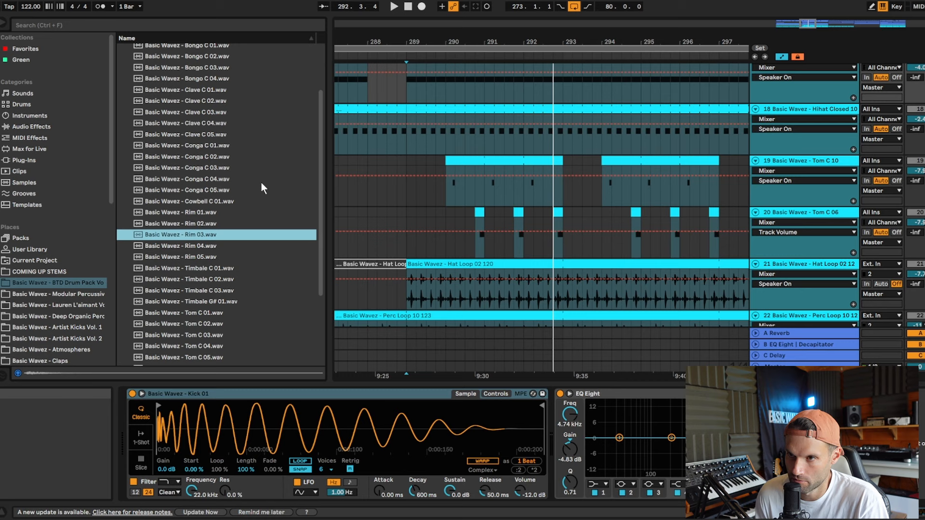
pyautogui.scroll(-3)
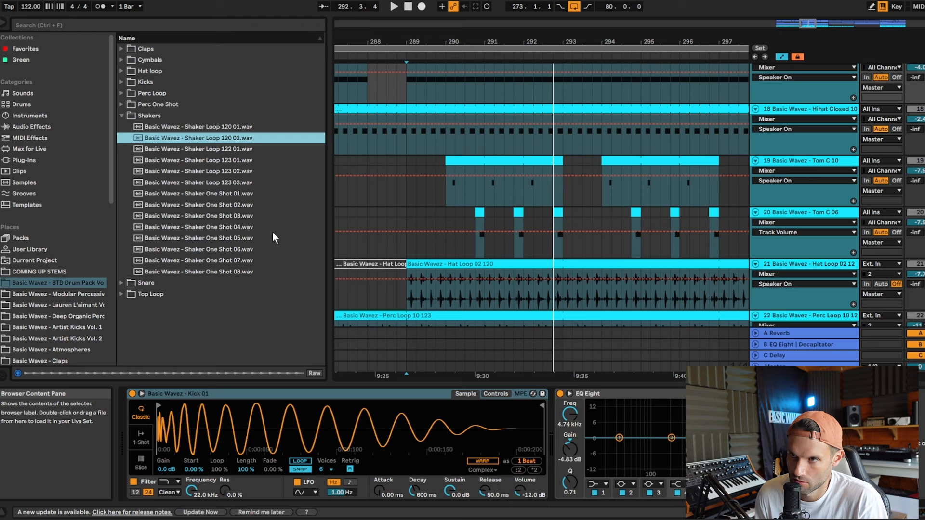
# Preview Shaker Loop 123 01 and Shaker One Shot 01, then expand the Top Loop folder.
pyautogui.click(198, 160)
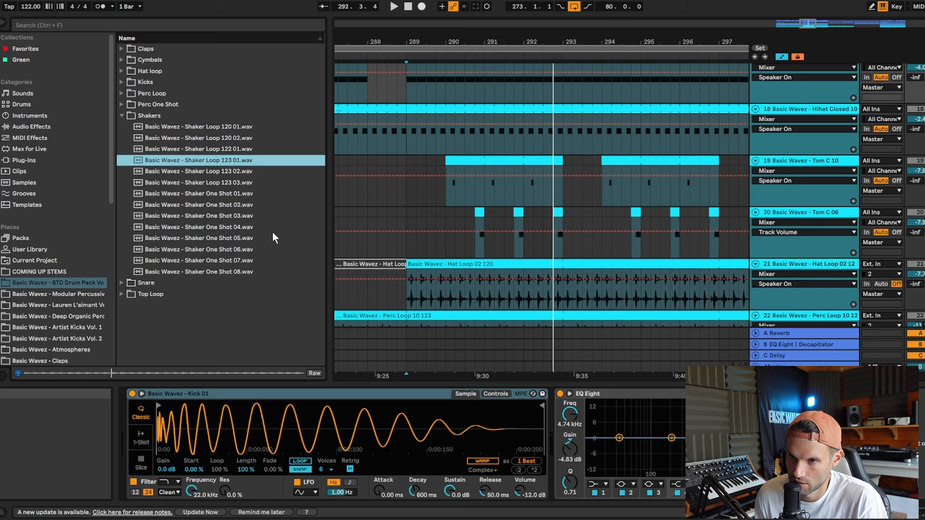
pyautogui.click(198, 194)
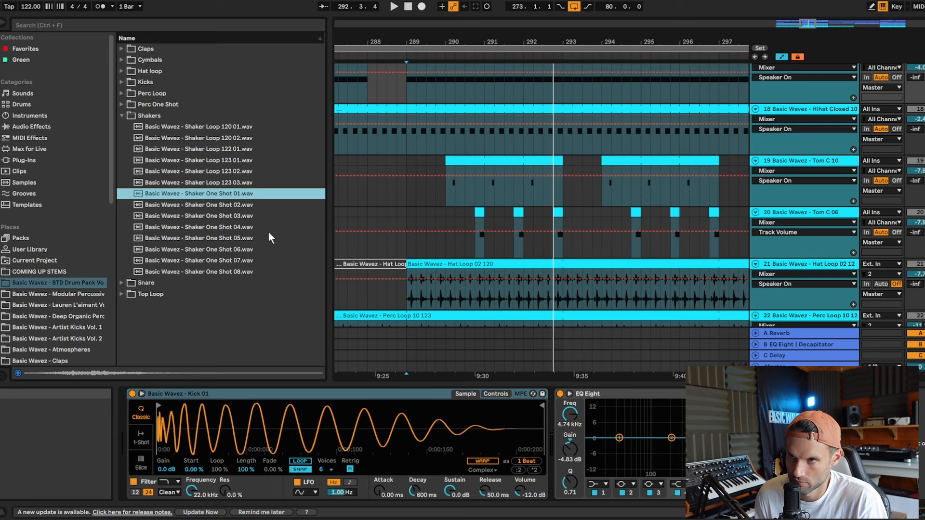
pyautogui.click(147, 282)
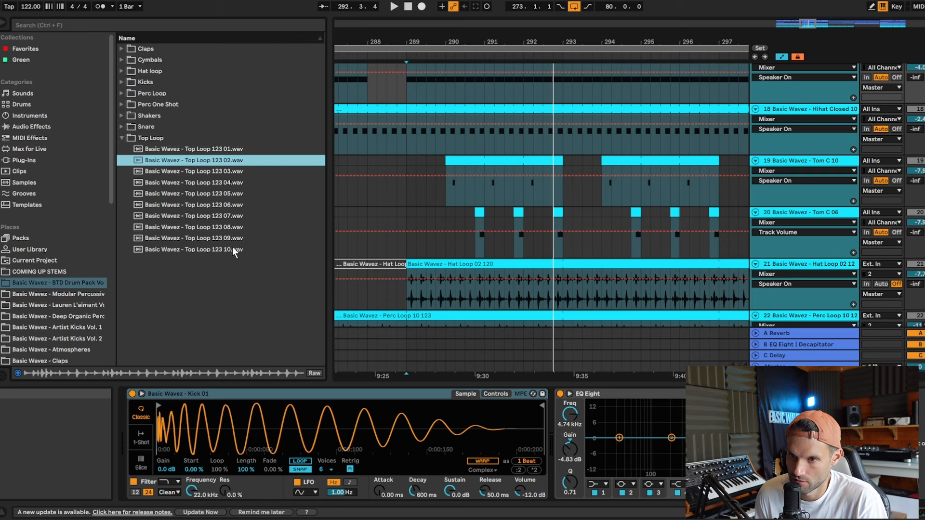
# Audition Top Loop 123 03, 04, 06, 09 and the next loop in the list.
pyautogui.click(191, 171)
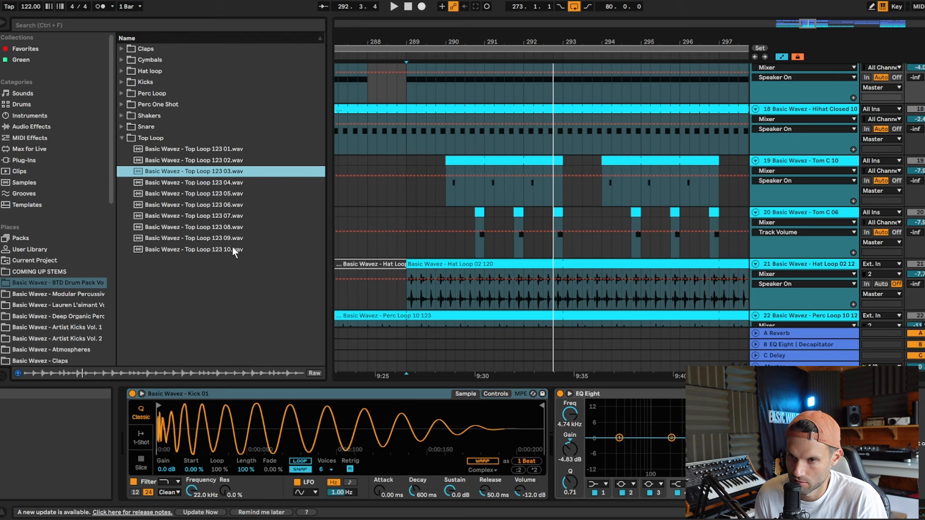
pyautogui.click(191, 182)
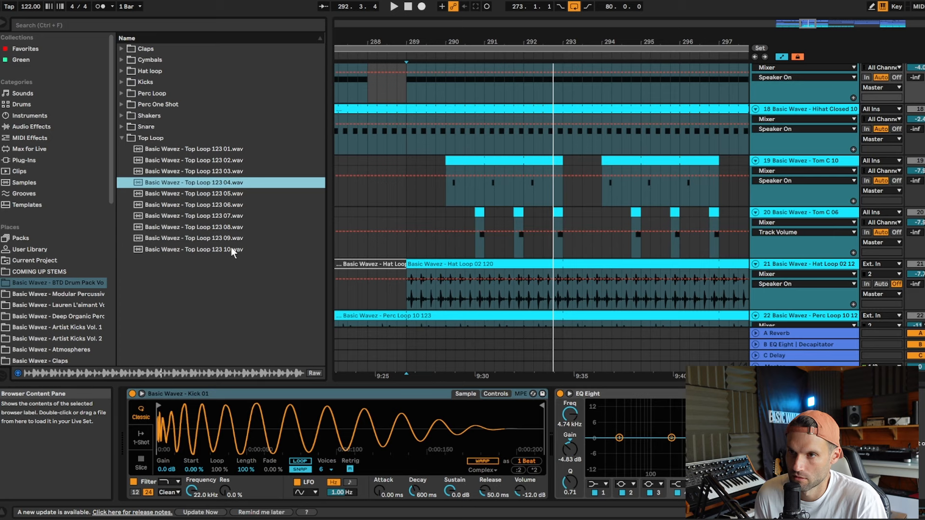
pyautogui.click(192, 205)
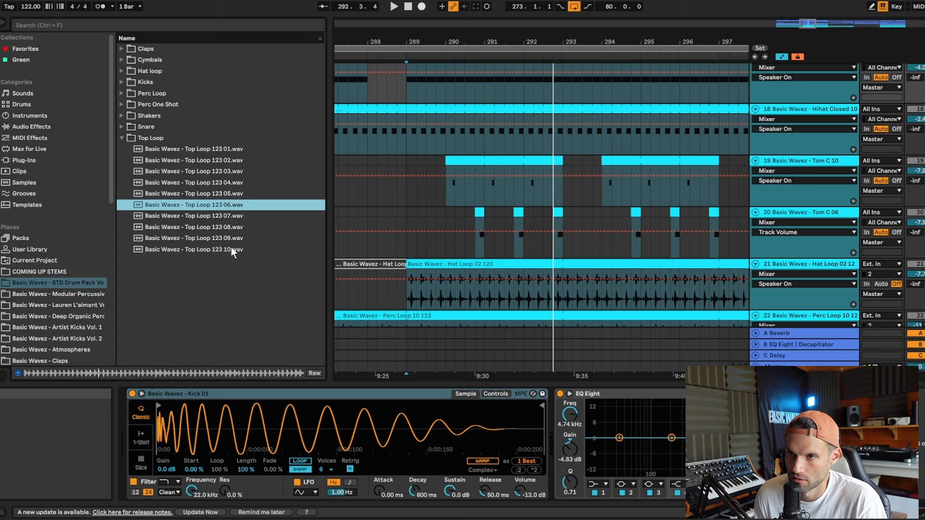
pyautogui.click(192, 238)
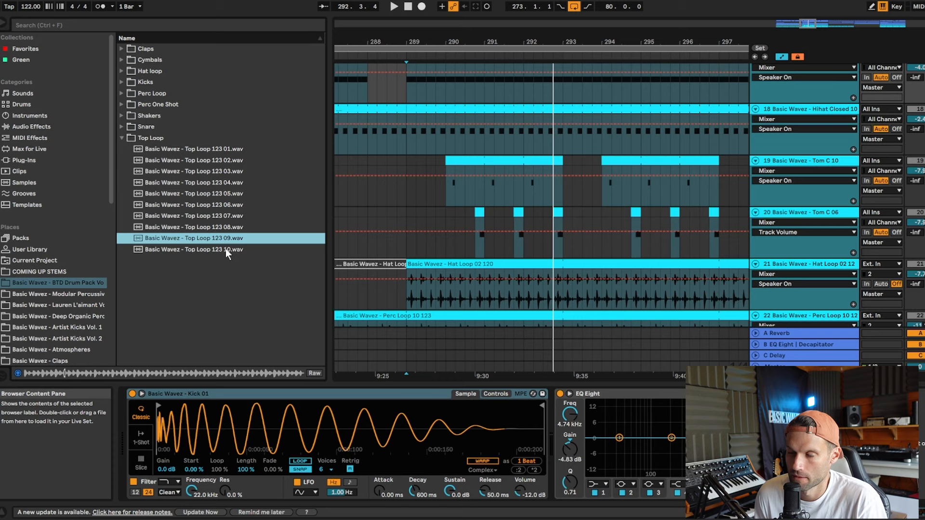
pyautogui.click(193, 248)
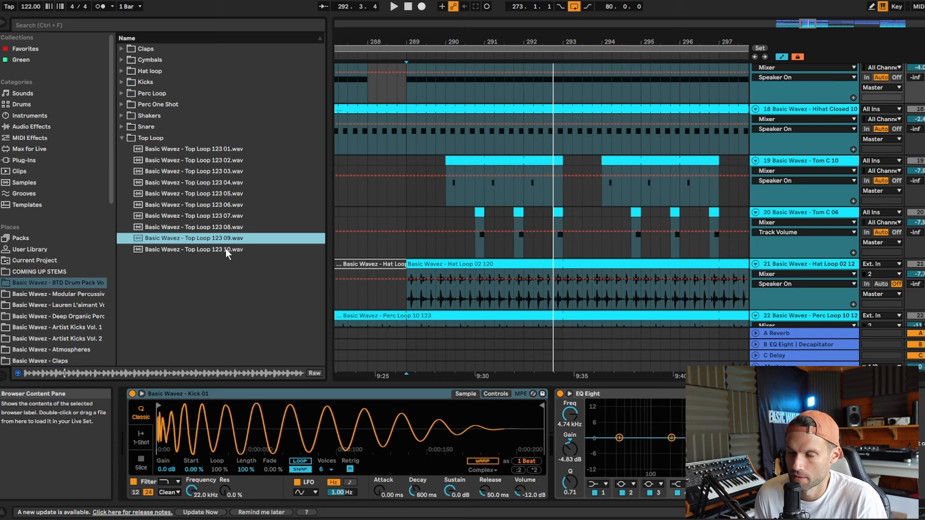